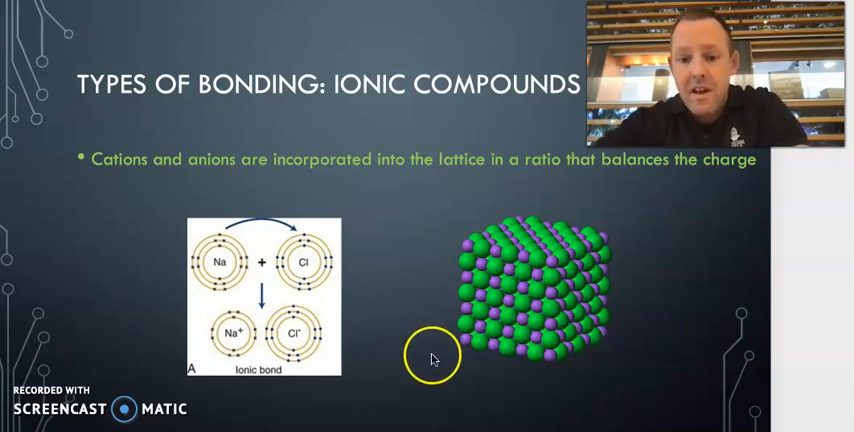
Advance past the ionic compounds slide in the PowerPoint slideshow
{"action": "key", "text": "right"}
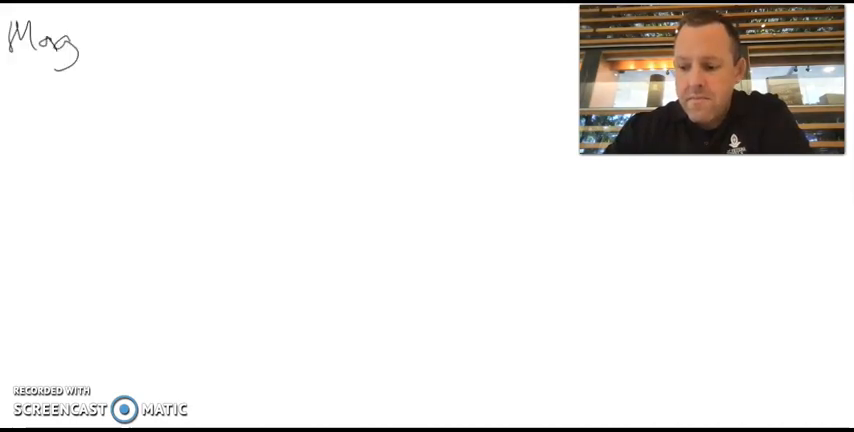
Finish handwriting 'Magnesium Chloride' and write Mg and Cl beneath it
{"action": "type", "text": "nesium Chloride"}
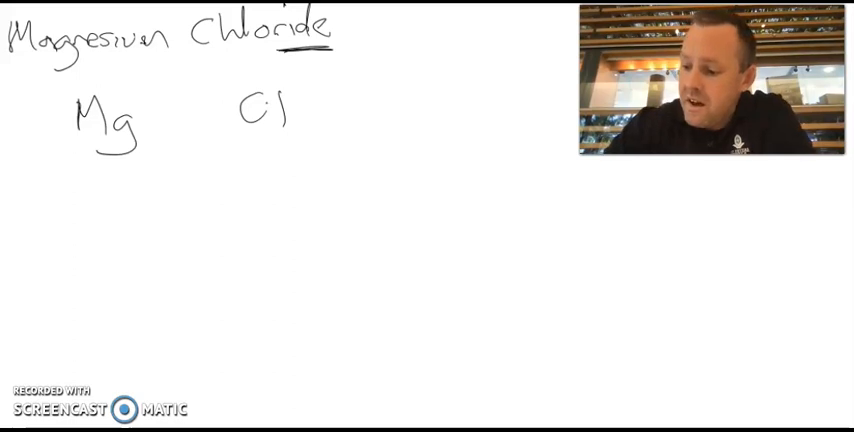
{"action": "type", "text": "+2"}
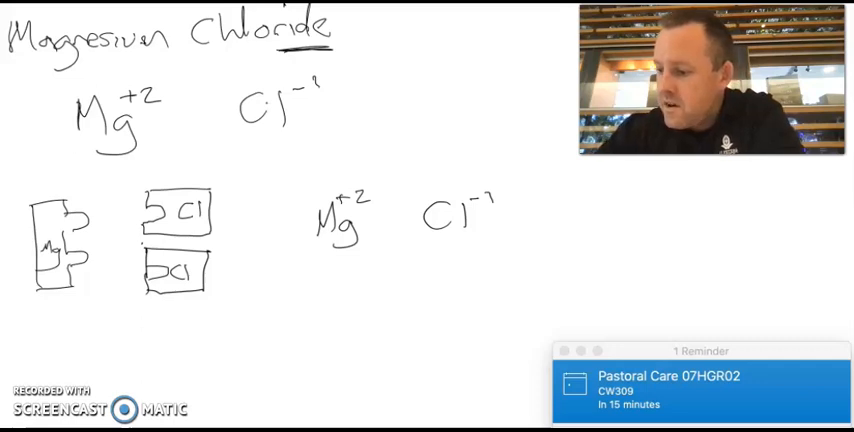
Circle the +2 charge on Mg in red and mark the chloride charge
{"action": "left_click_drag", "start_coordinate": [340, 185], "coordinate": [360, 210]}
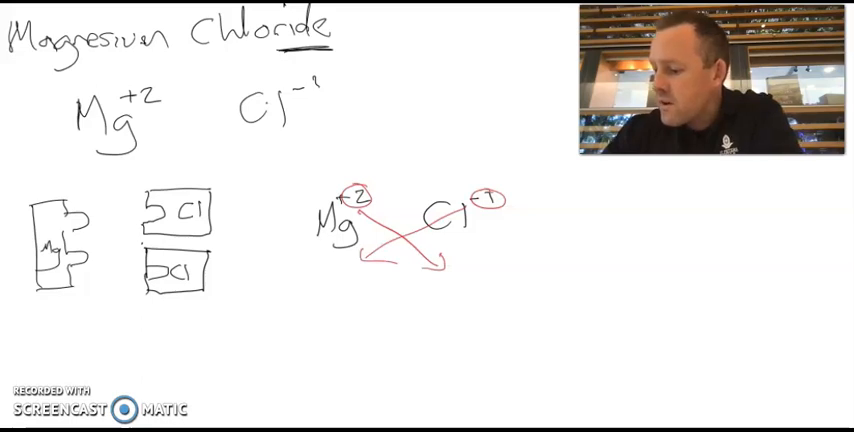
{"action": "left_click_drag", "start_coordinate": [440, 260], "coordinate": [450, 275]}
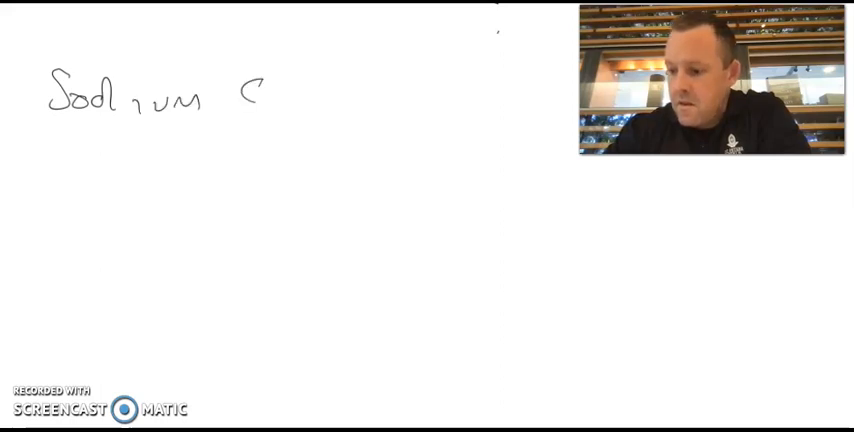
Write 'Sodium Carbonate' with Na+1 and CO3 -2 beneath it
{"action": "type", "text": "arbonate"}
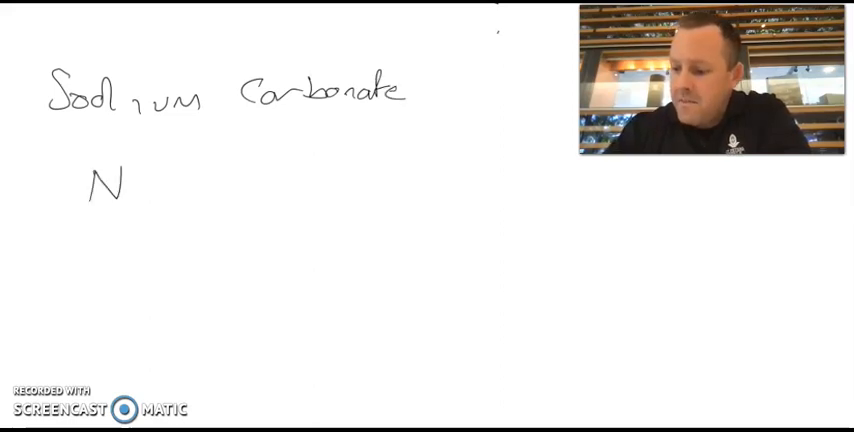
{"action": "type", "text": "a"}
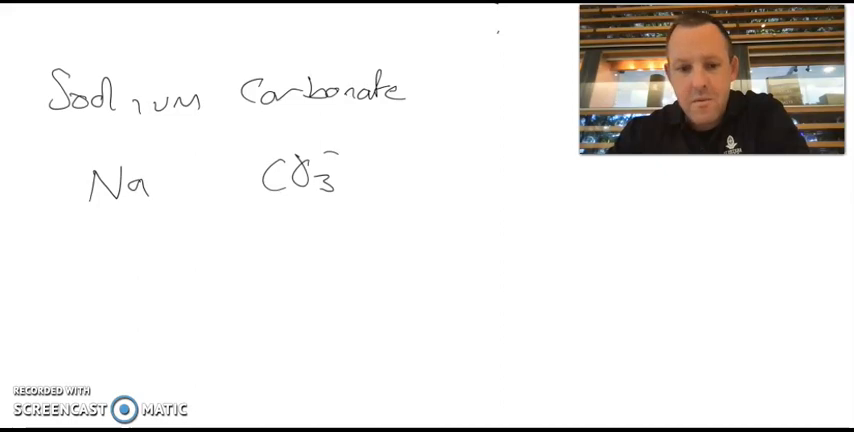
{"action": "type", "text": "-2"}
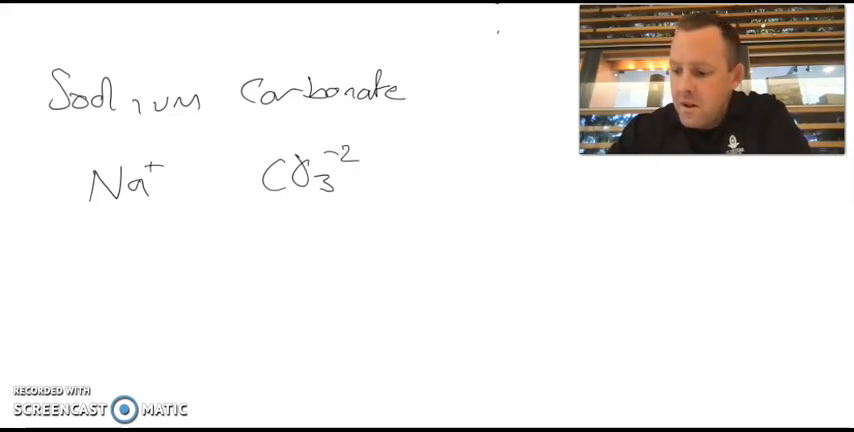
Circle the -2 carbonate charge in red and cross the charges onto Na and CO3
{"action": "left_click", "coordinate": [168, 168]}
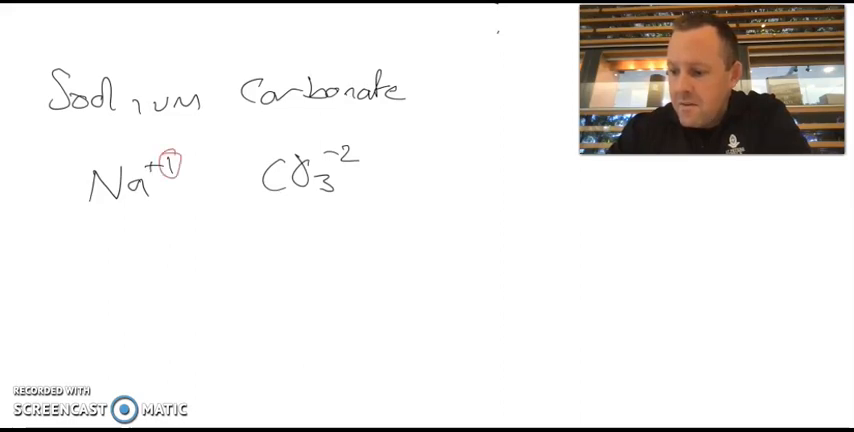
{"action": "left_click_drag", "start_coordinate": [172, 172], "coordinate": [305, 220]}
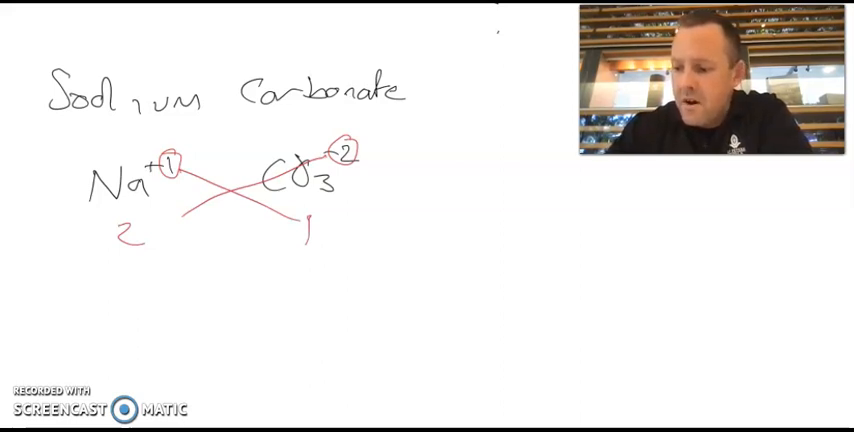
{"action": "type", "text": "N"}
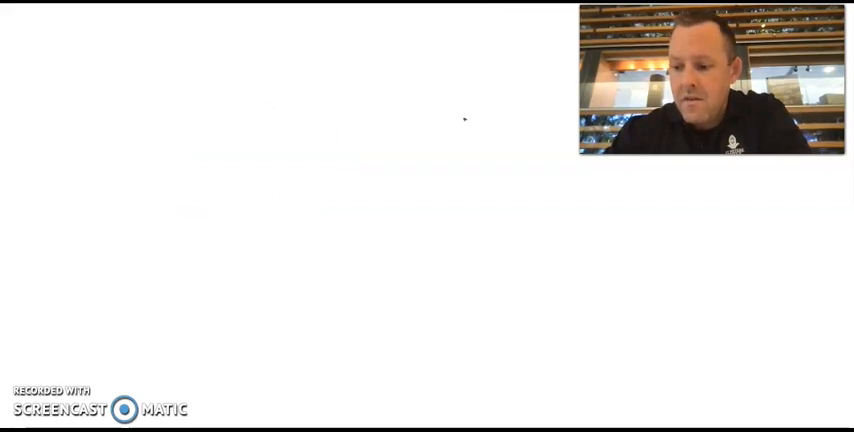
Handwrite the 'Magnesium Hydroxide' heading, then Mg +2 and OH -1 beneath it
{"action": "type", "text": "Mgg"}
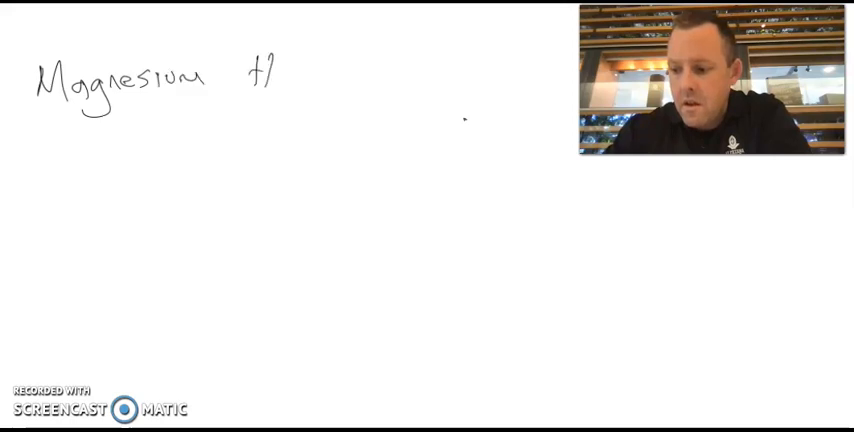
{"action": "type", "text": "ydroxi"}
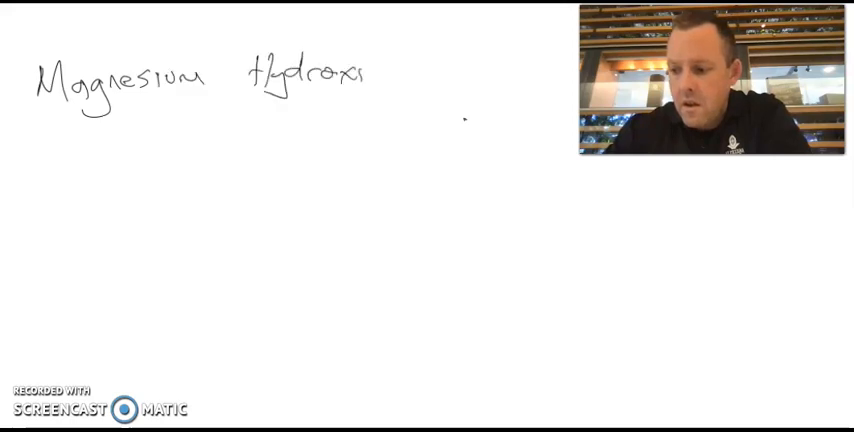
{"action": "type", "text": "ide"}
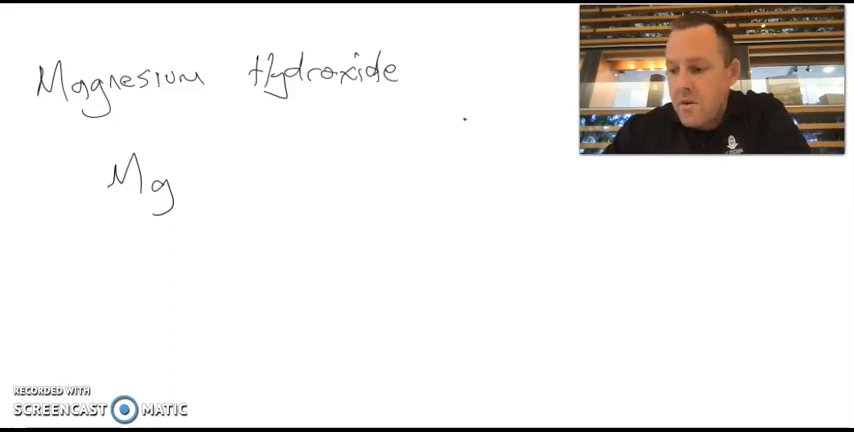
{"action": "type", "text": "OH-1"}
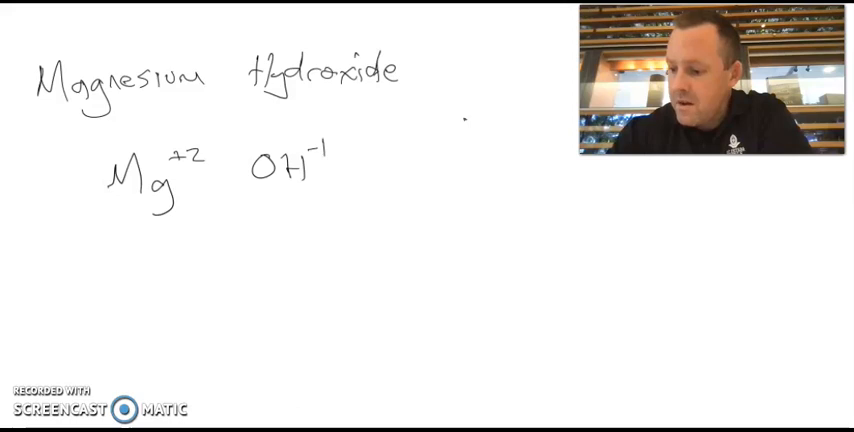
Circle and cross the +2 and -1 charges in red, then write Mg(OH)2
{"action": "left_click_drag", "start_coordinate": [175, 150], "coordinate": [325, 150]}
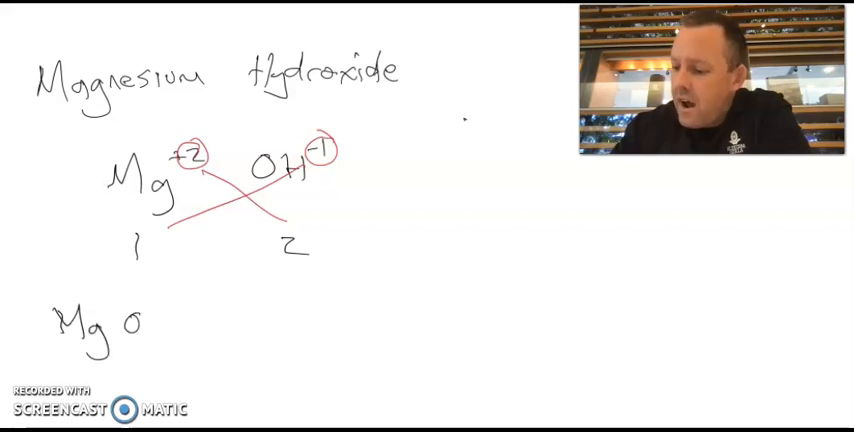
{"action": "type", "text": "H"}
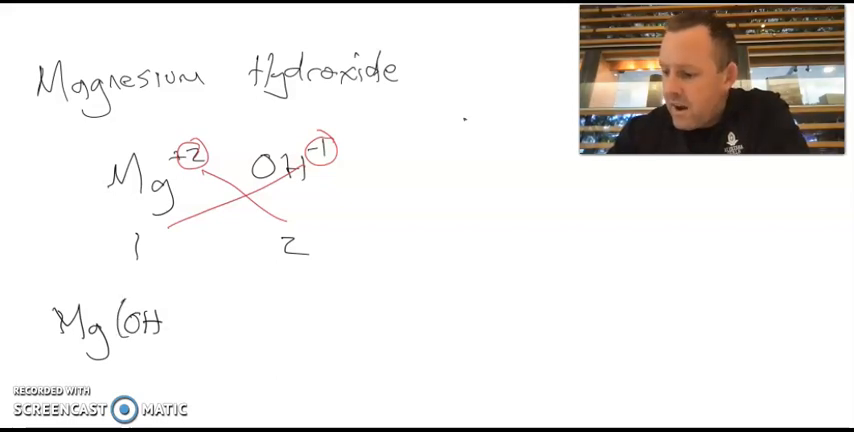
{"action": "type", "text": ")2"}
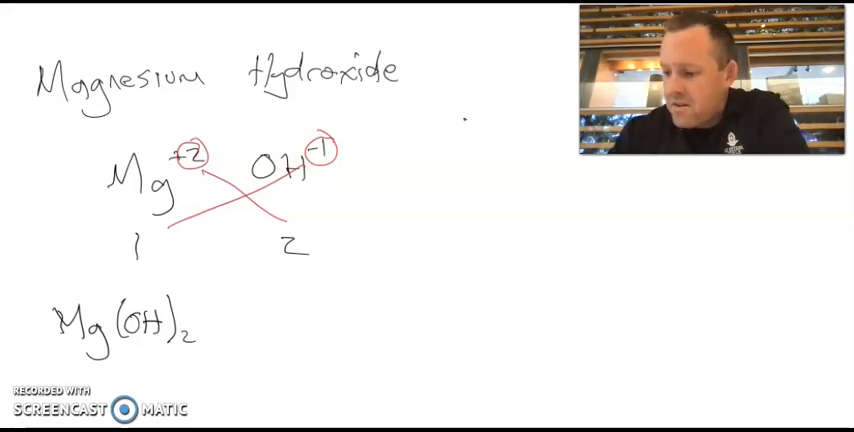